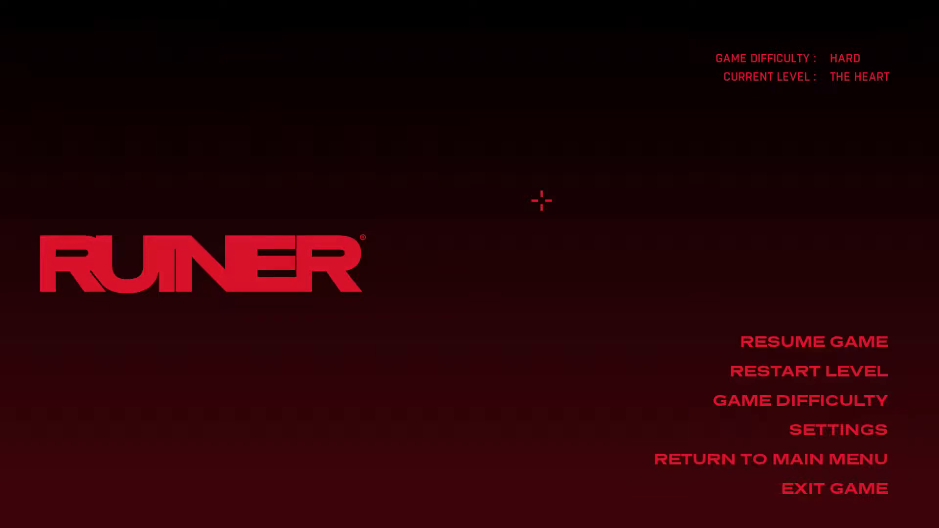
pyautogui.moveTo(500, 231)
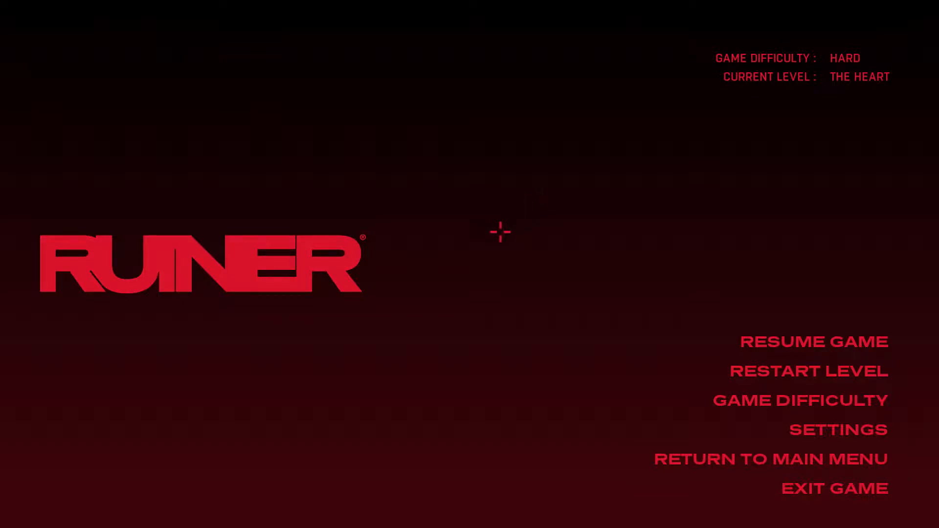
pyautogui.moveTo(678, 167)
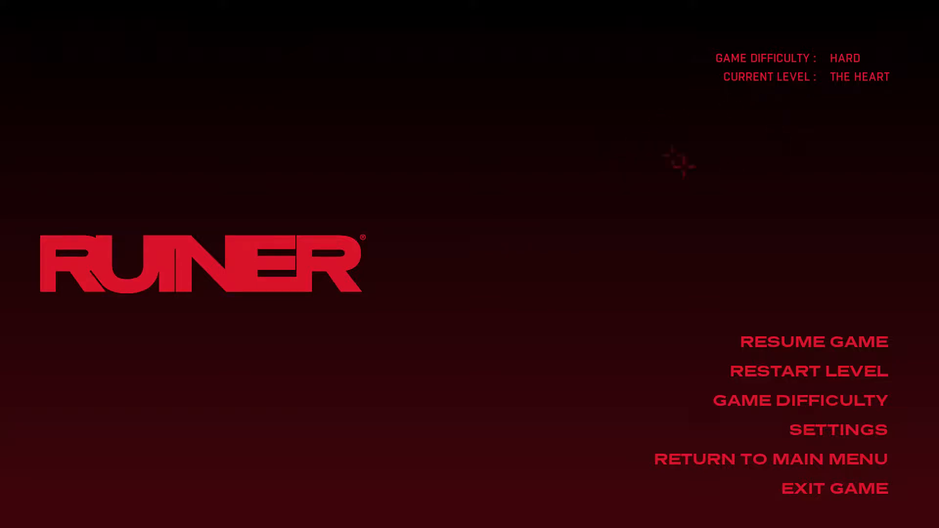
pyautogui.moveTo(775, 108)
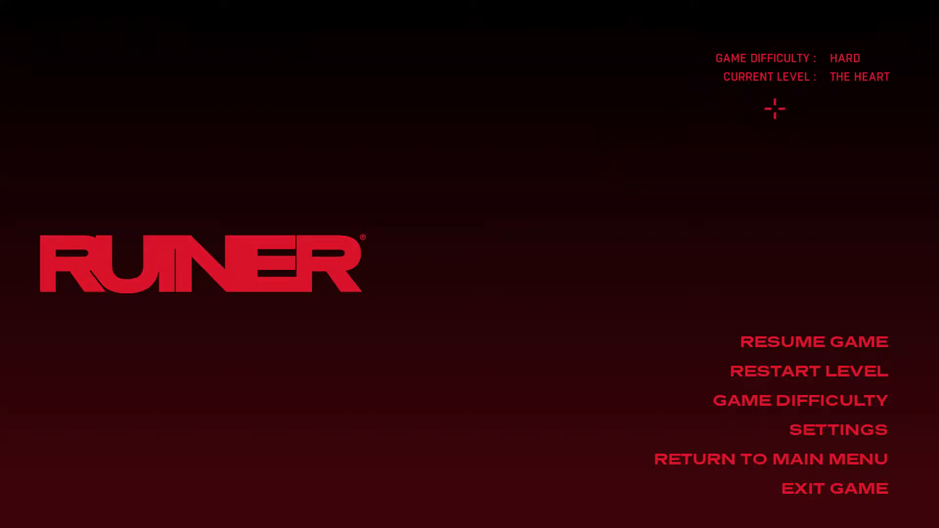
pyautogui.moveTo(815, 105)
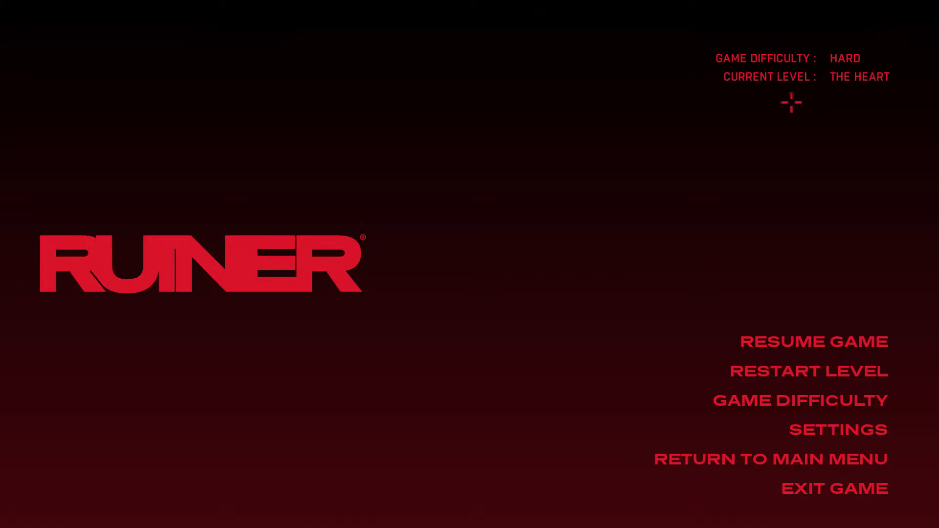
pyautogui.moveTo(717, 115)
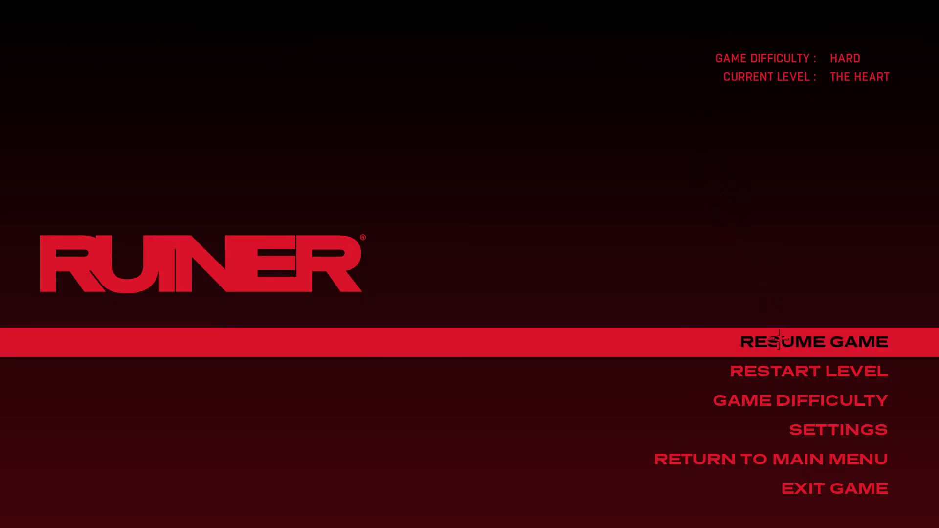
# Step: Resume the paused Sick Sisters boss fight on The Heart level
pyautogui.click(813, 341)
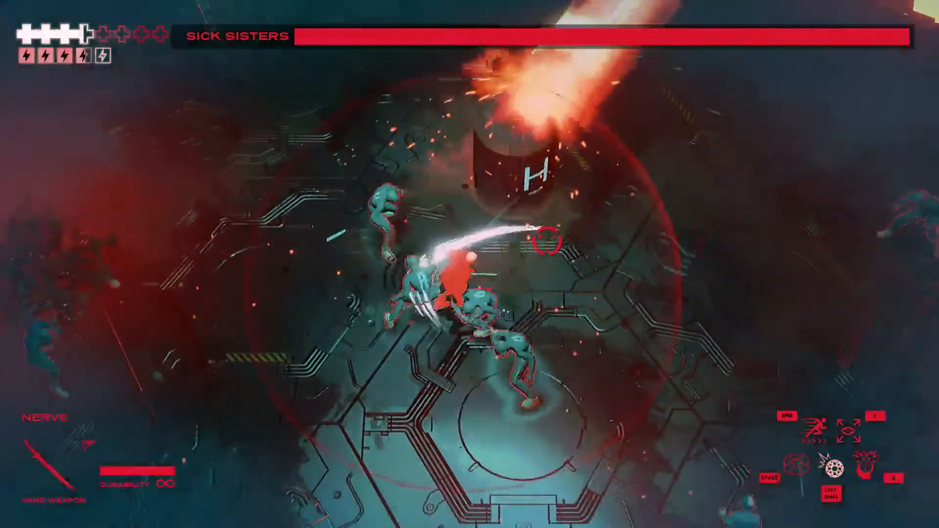